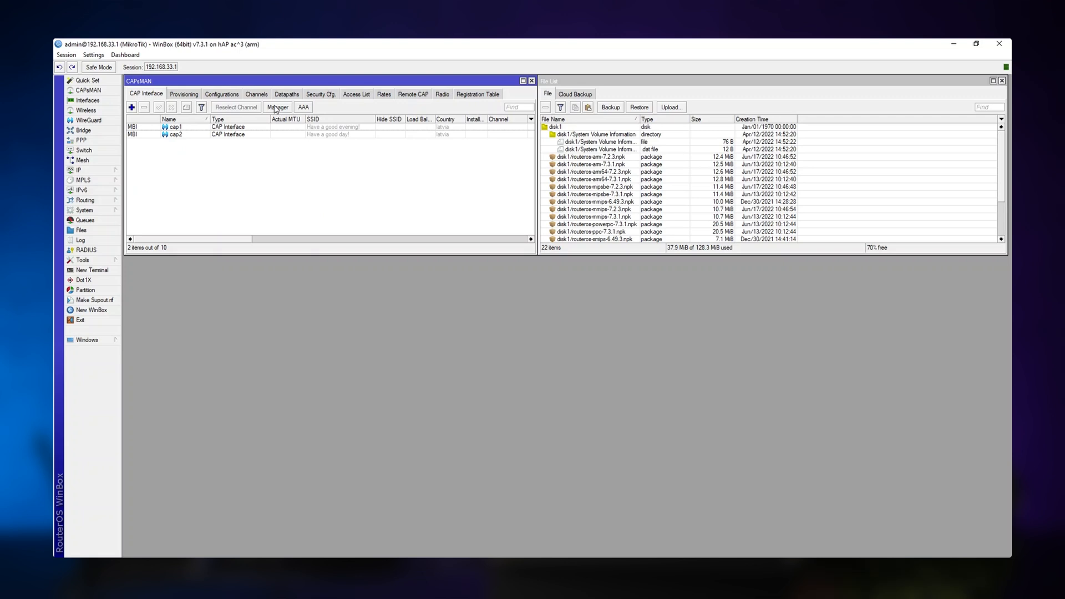
pyautogui.moveTo(270, 155)
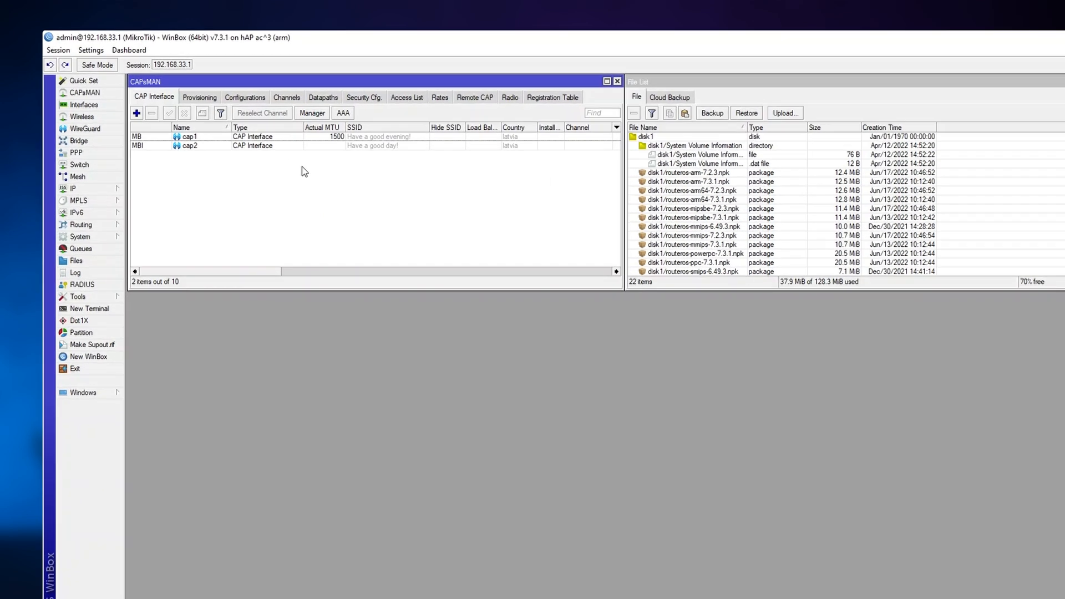
# - In the CAPs Manager settings, choose the 'suggest same version' upgrade policy
pyautogui.click(311, 113)
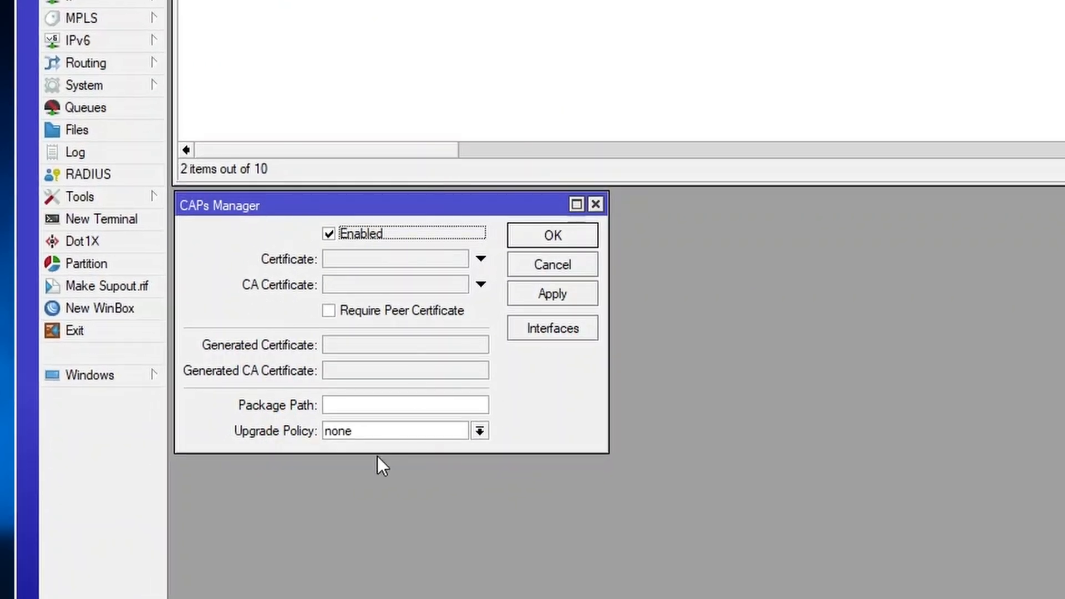
pyautogui.click(479, 430)
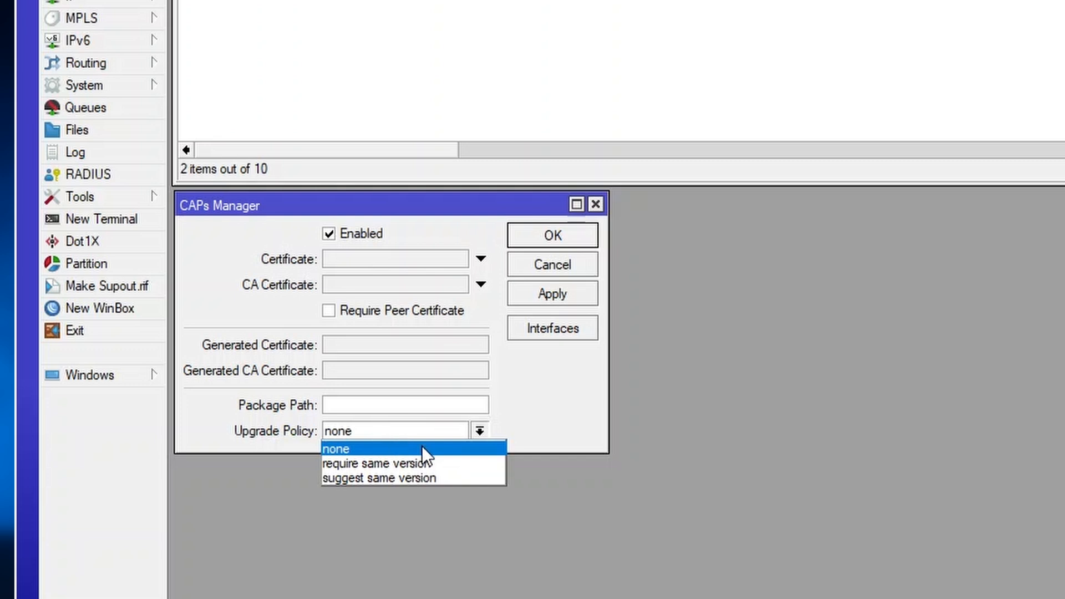
pyautogui.moveTo(473, 463)
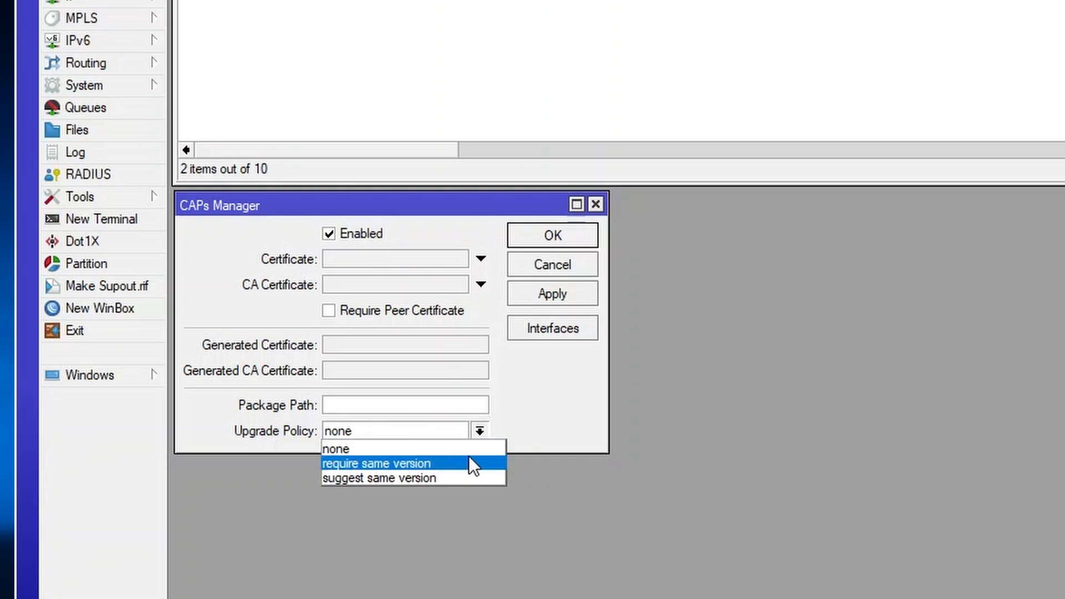
pyautogui.moveTo(453, 470)
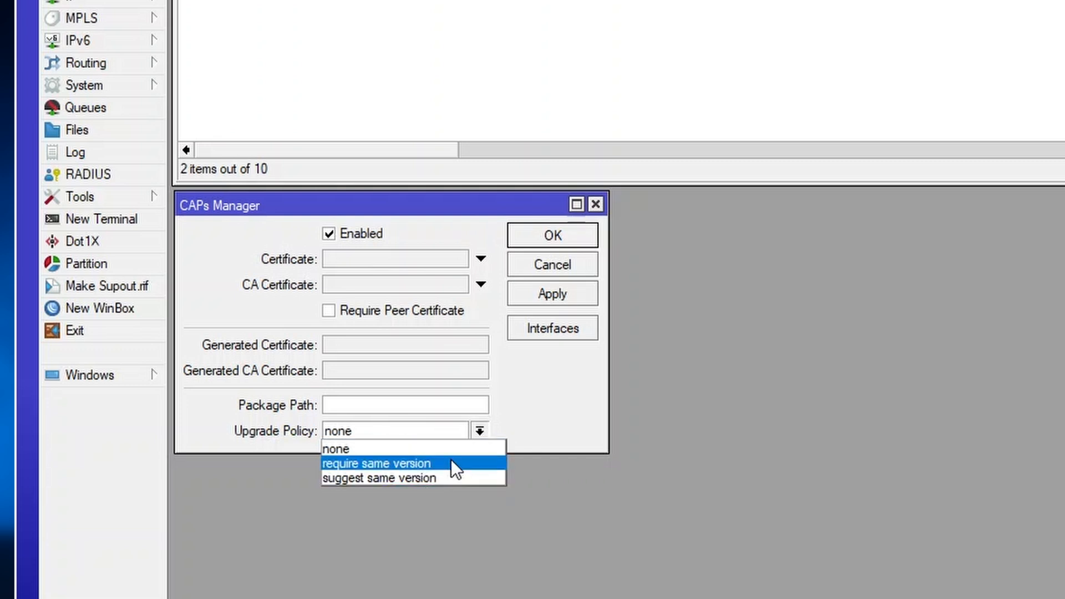
pyautogui.moveTo(453, 478)
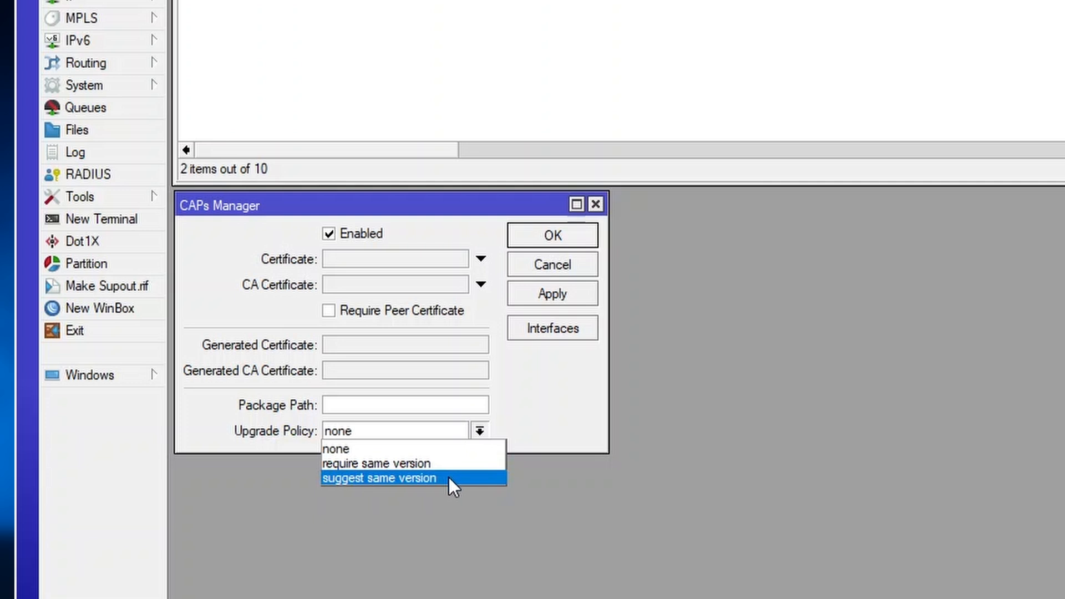
pyautogui.click(379, 478)
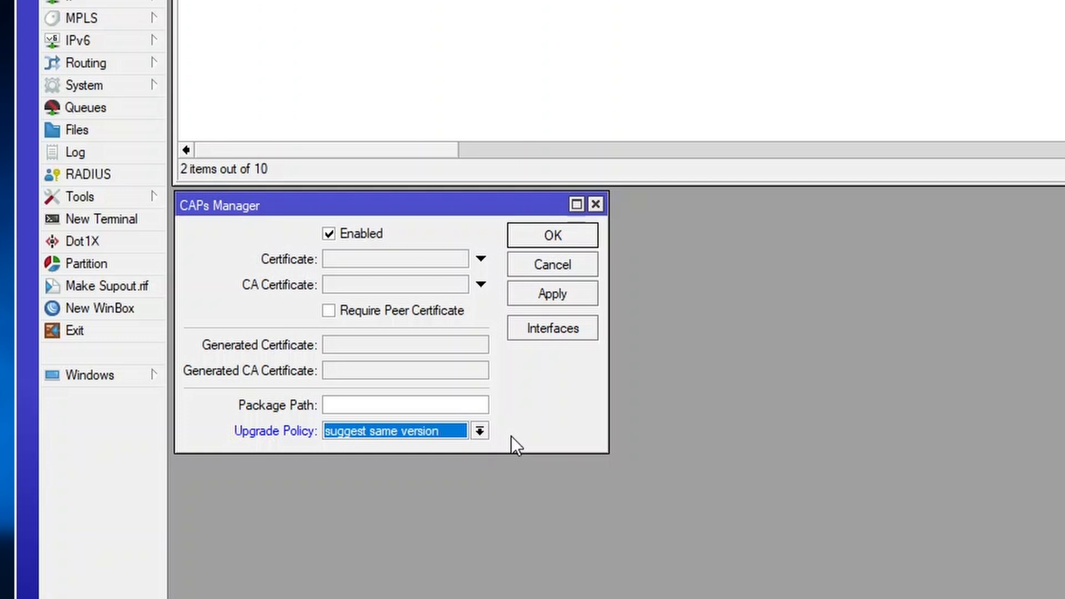
pyautogui.click(479, 430)
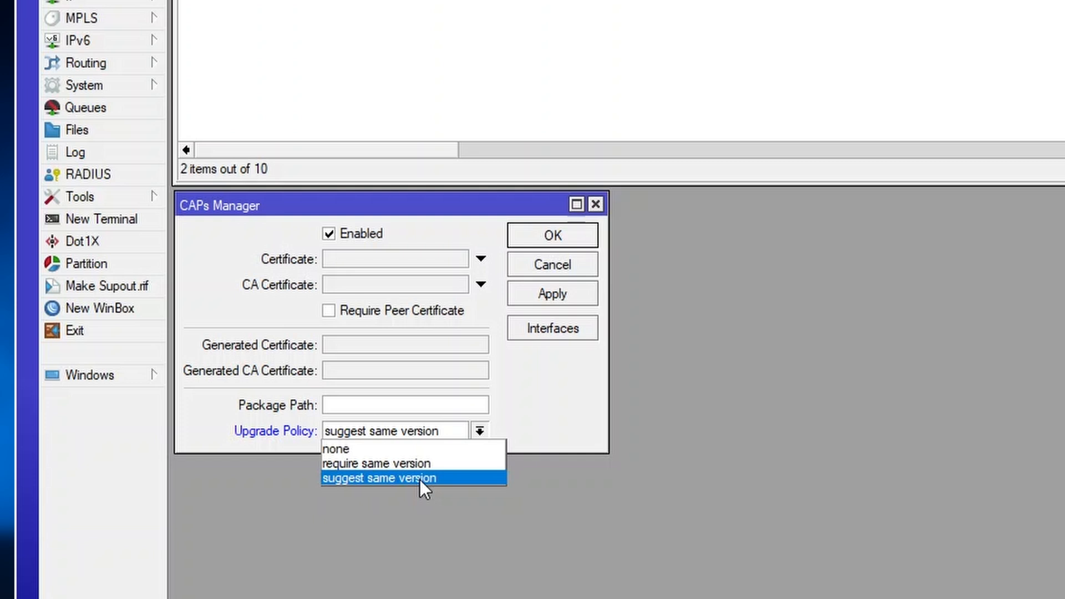
pyautogui.click(378, 478)
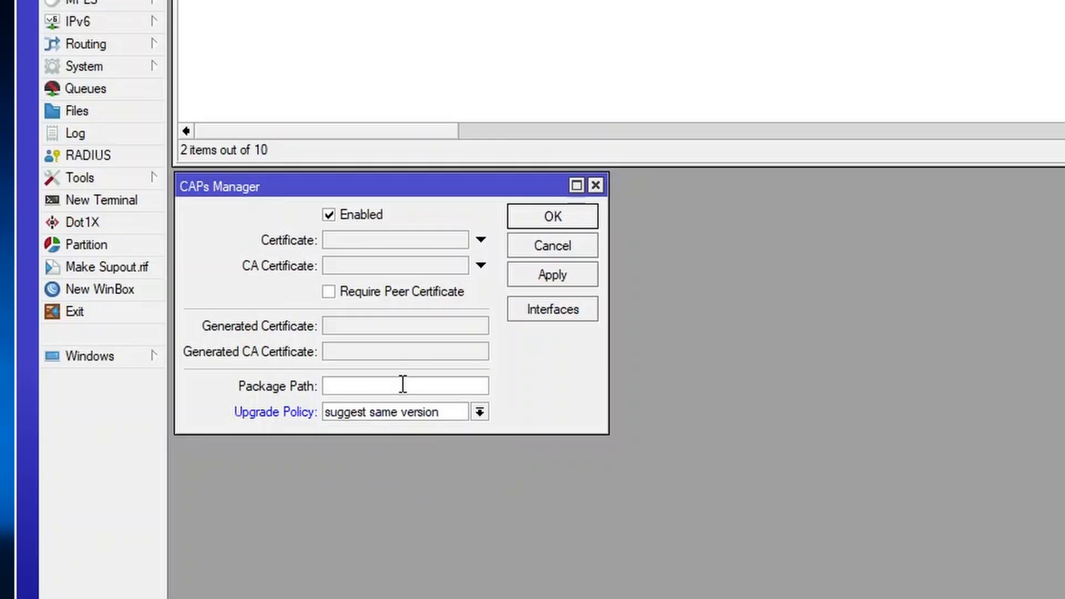
# - Enter the disk1 package path in the CAPs Manager Package Path field
pyautogui.click(404, 386)
pyautogui.write('/')
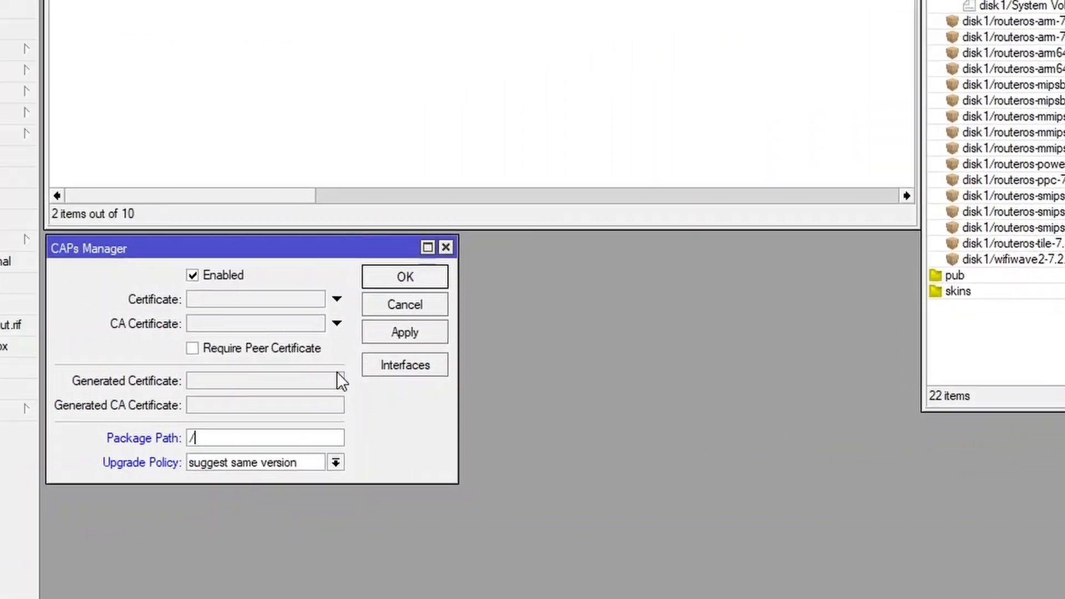
pyautogui.write('disk1/')
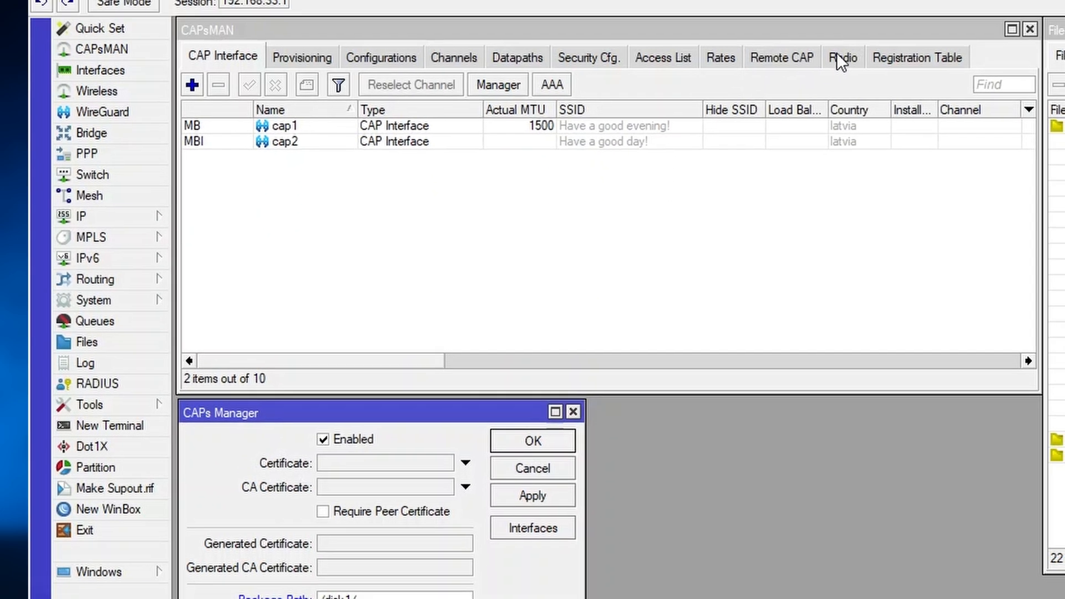
# - View the Remote CAP list at version 7.3, then apply the manager settings to trigger the upgrade
pyautogui.click(782, 57)
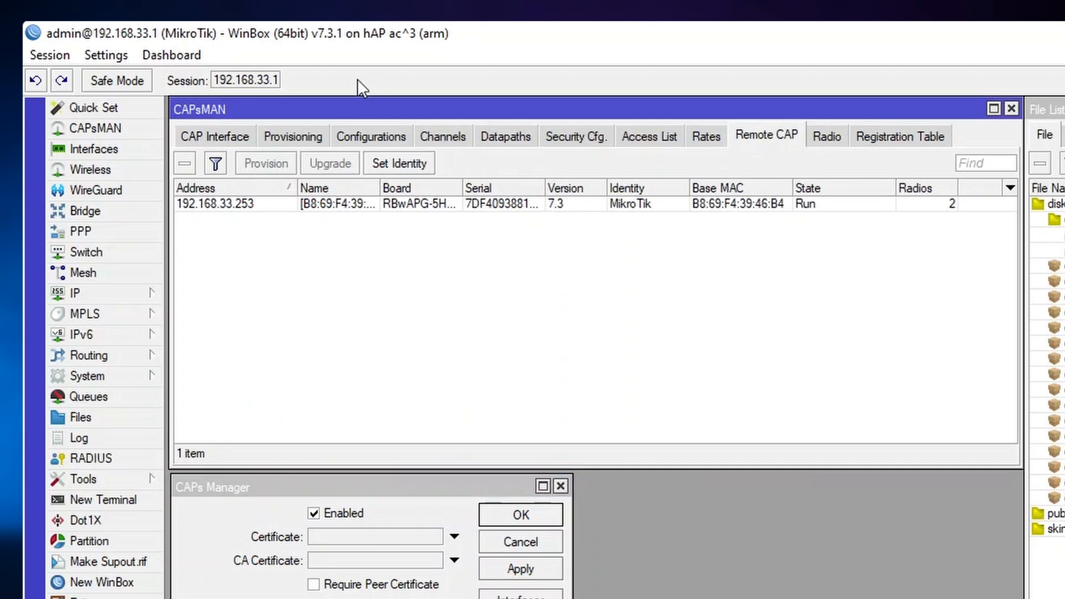
pyautogui.moveTo(307, 54)
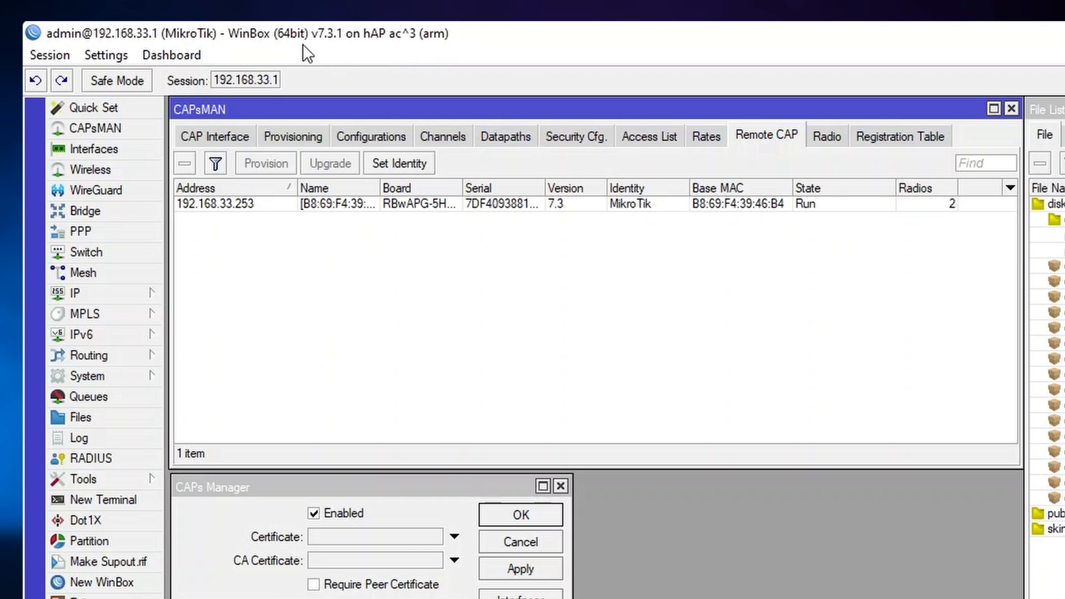
pyautogui.moveTo(386, 53)
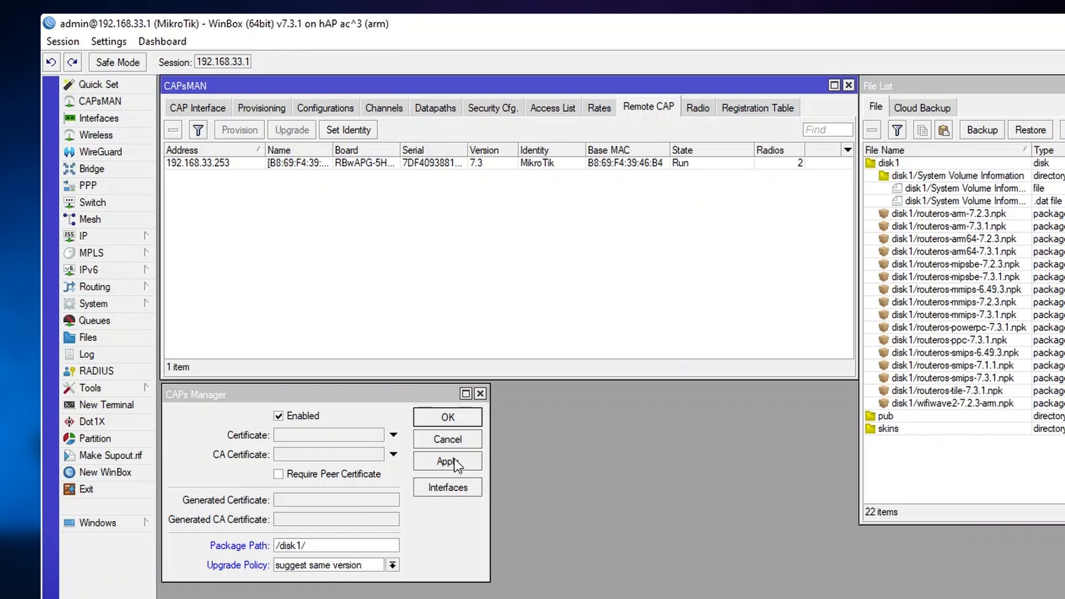
pyautogui.click(447, 461)
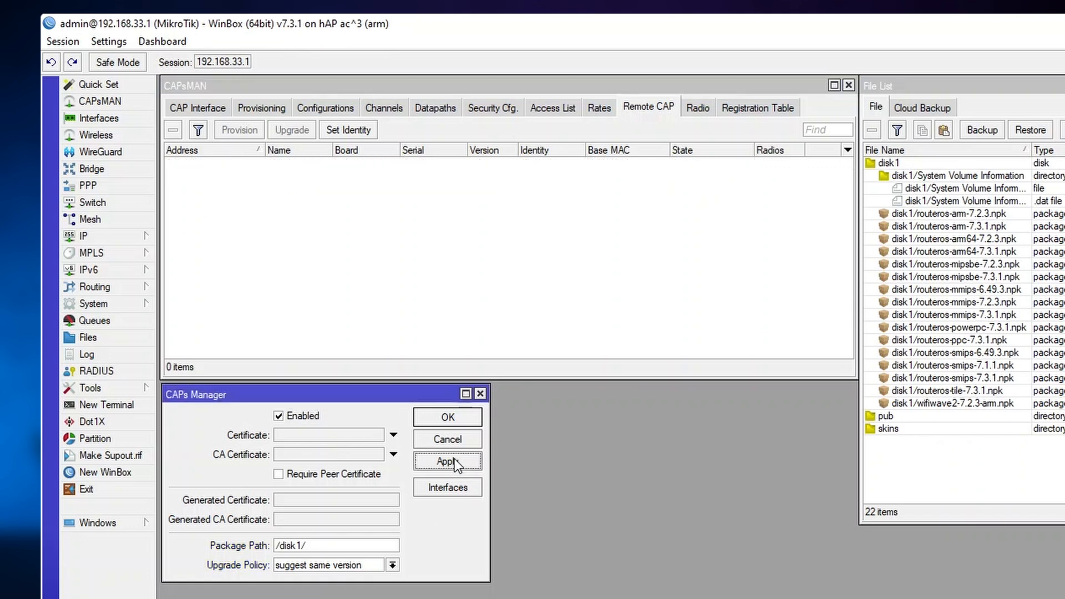
pyautogui.click(447, 461)
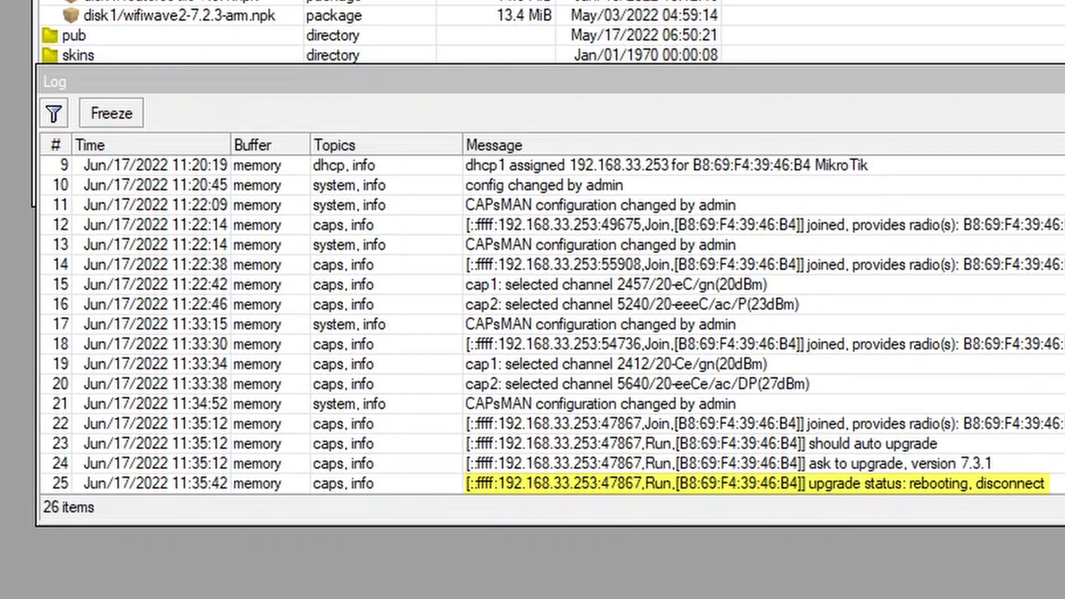
pyautogui.moveTo(875, 519)
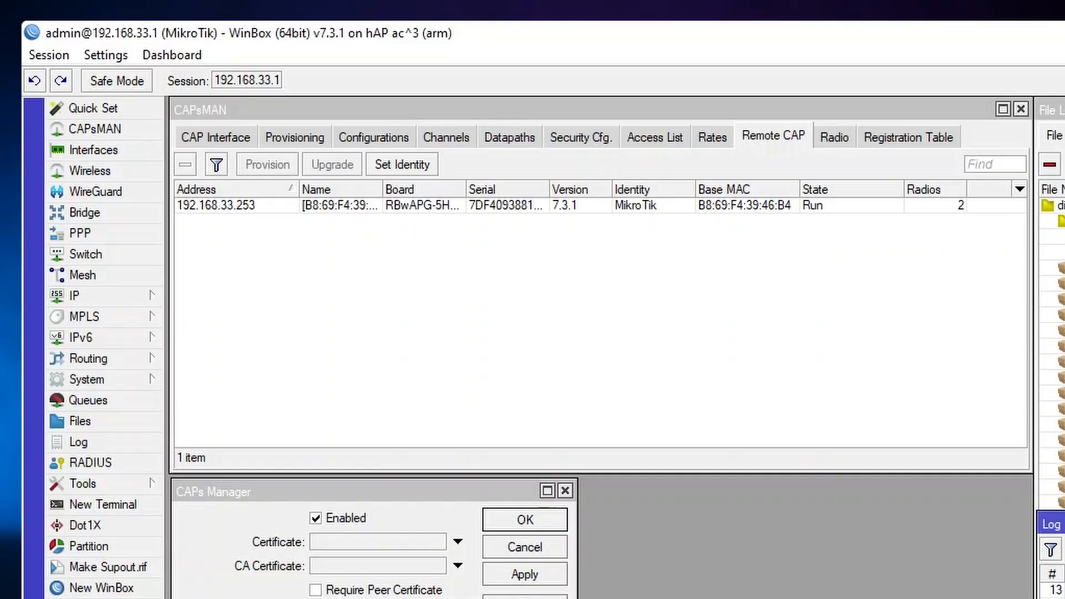
pyautogui.moveTo(570, 228)
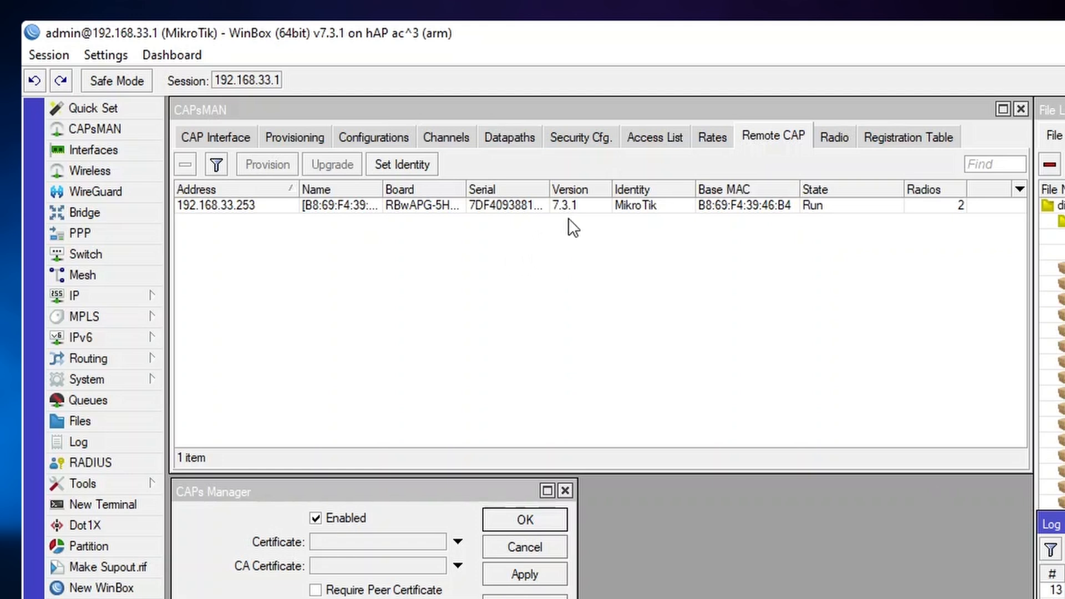